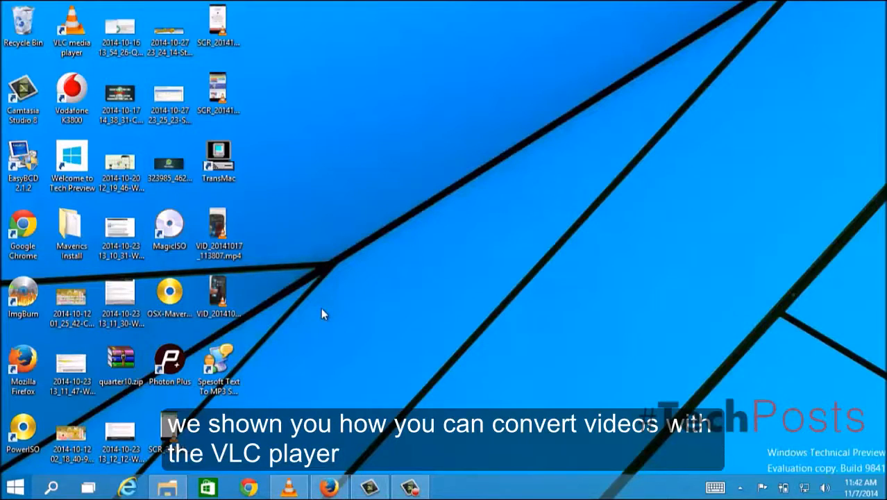
Bring up a File Explorer window from the desktop and select Videos in the navigation pane.
left_click(17, 483)
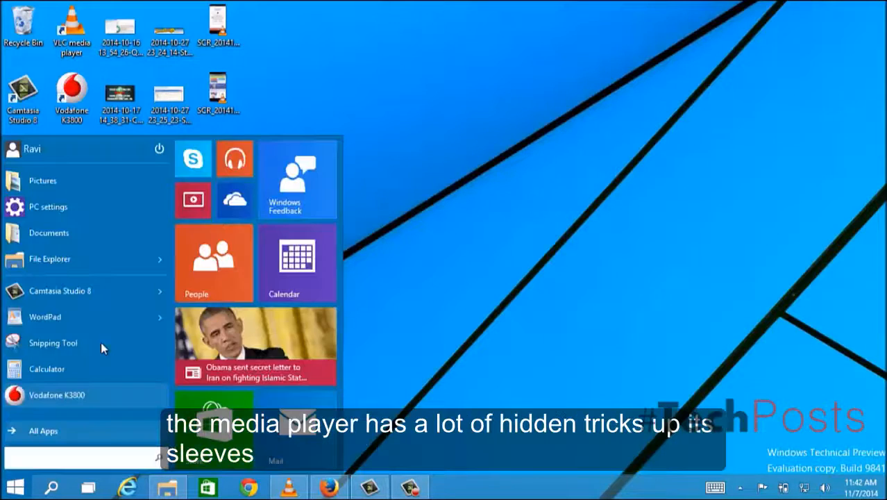
left_click(42, 430)
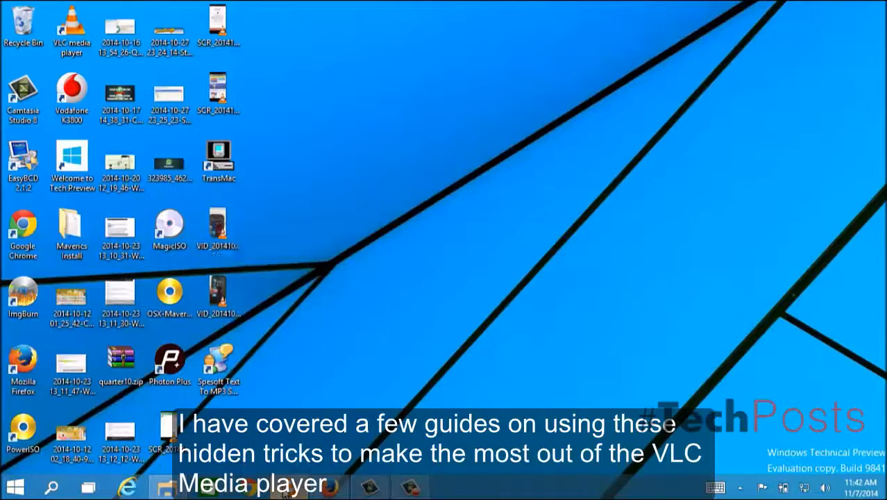
double_click(71, 20)
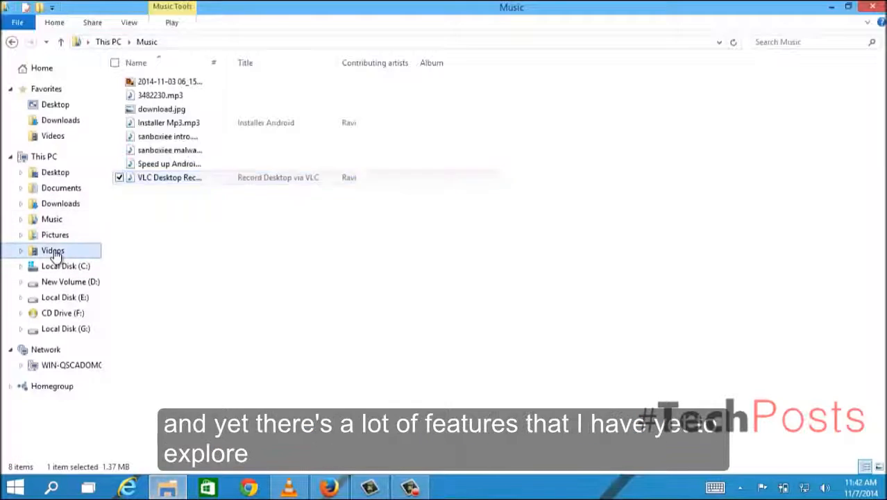
left_click(53, 249)
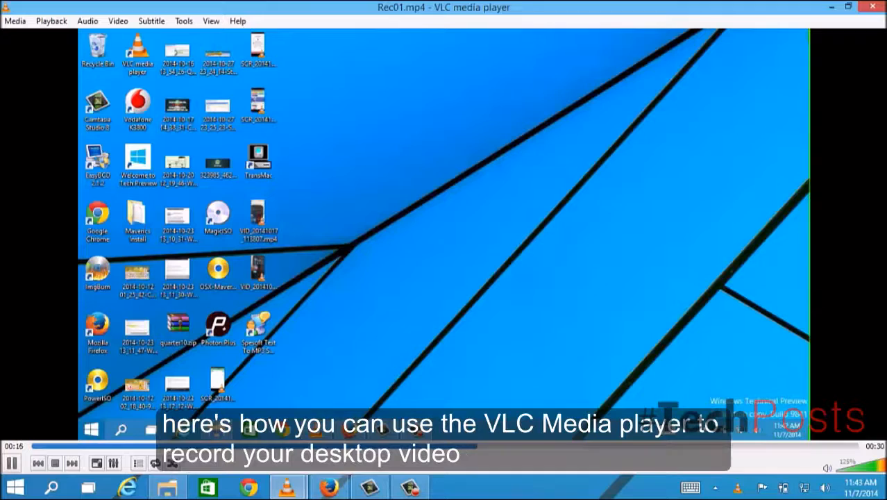
Show VLC's Media menu listing Open Capture Device among the media-opening options.
left_click(25, 485)
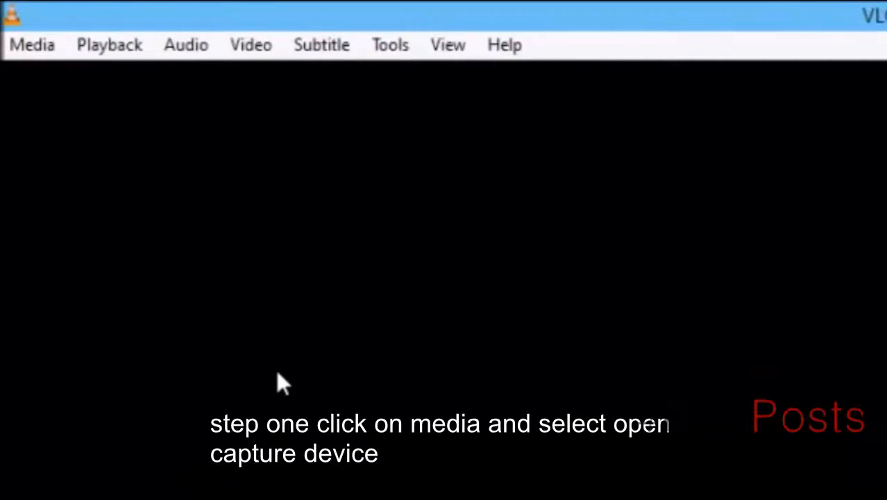
left_click(30, 45)
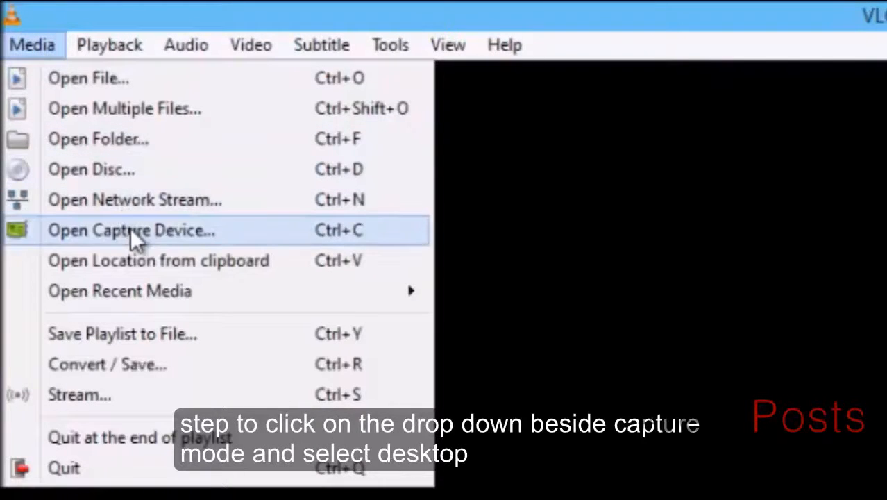
Choose Desktop as the capture mode and enter 30 in the desired frame rate field.
left_click(132, 230)
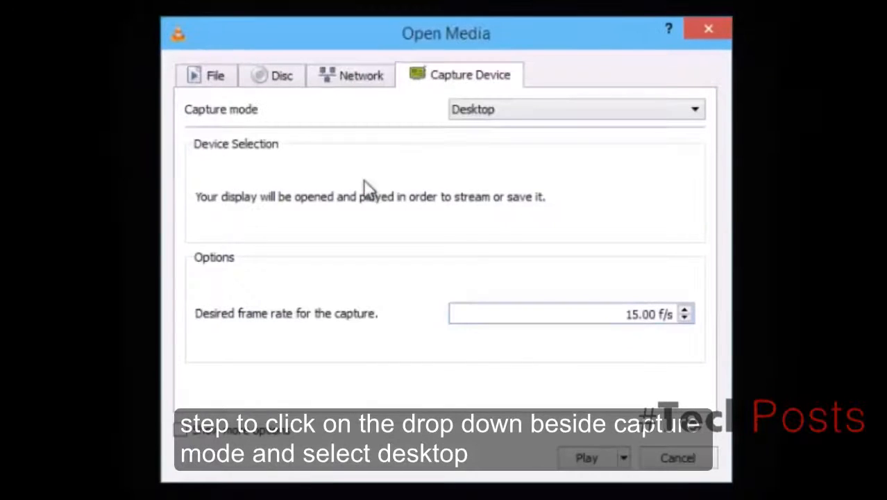
left_click(574, 109)
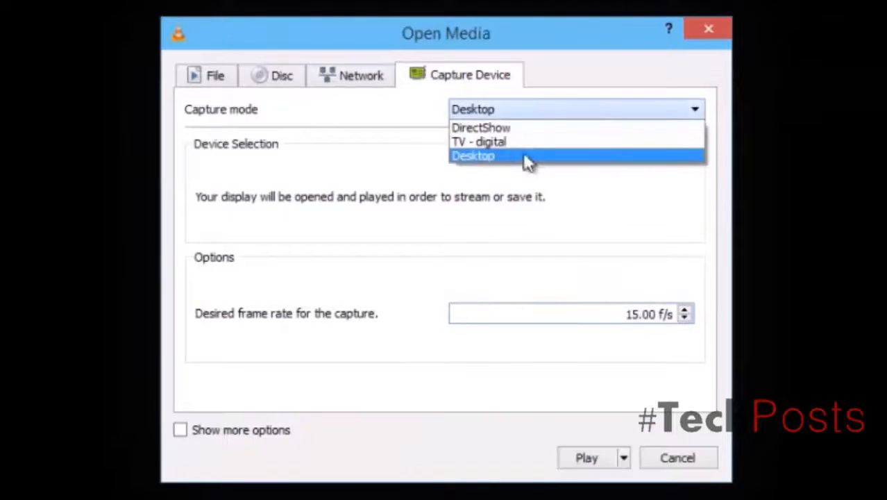
left_click(472, 156)
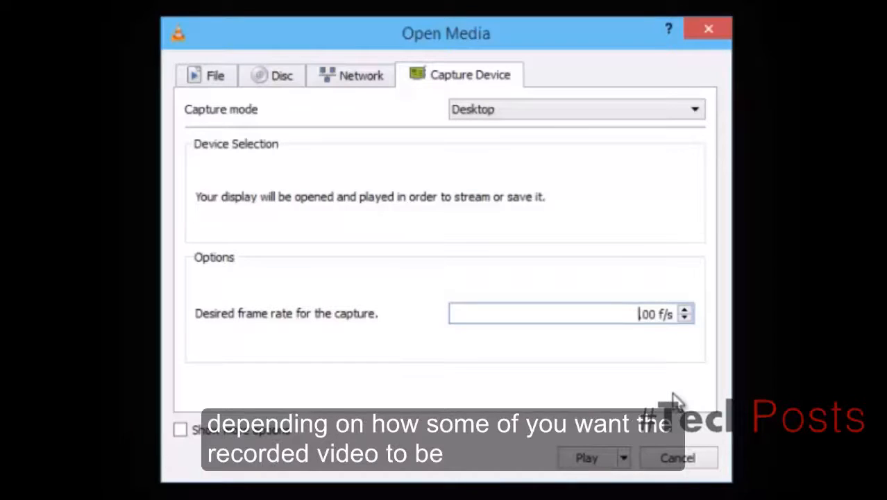
type("30")
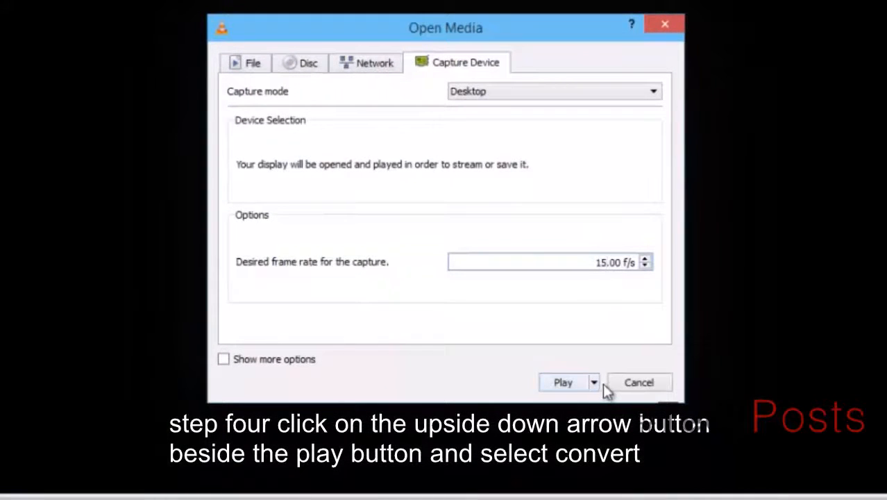
Choose Convert instead of Play for the screen:// source, with the H.264 + MP3 (MP4) profile.
left_click(593, 381)
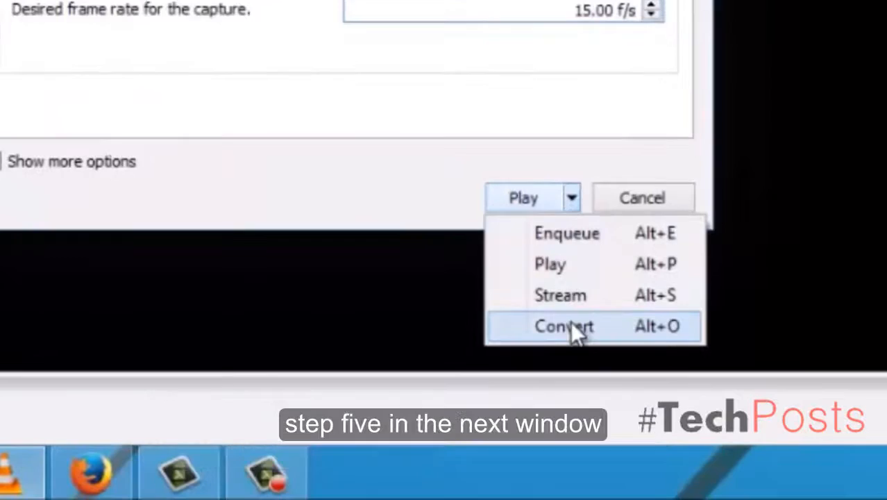
left_click(564, 325)
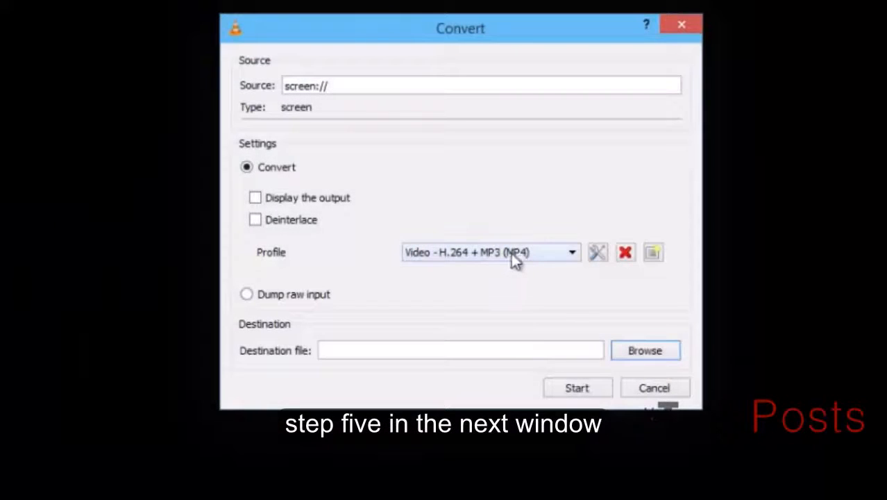
left_click(572, 253)
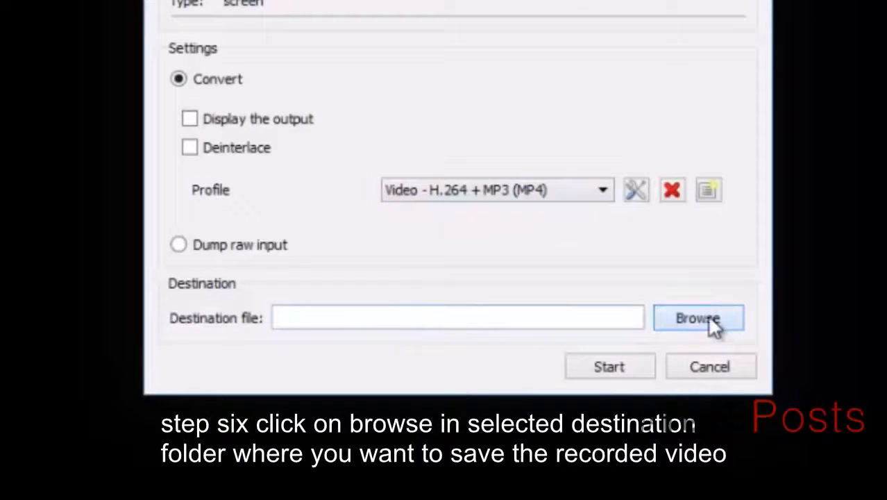
Set the destination file to Rec01.mp4 in the Videos folder.
left_click(698, 318)
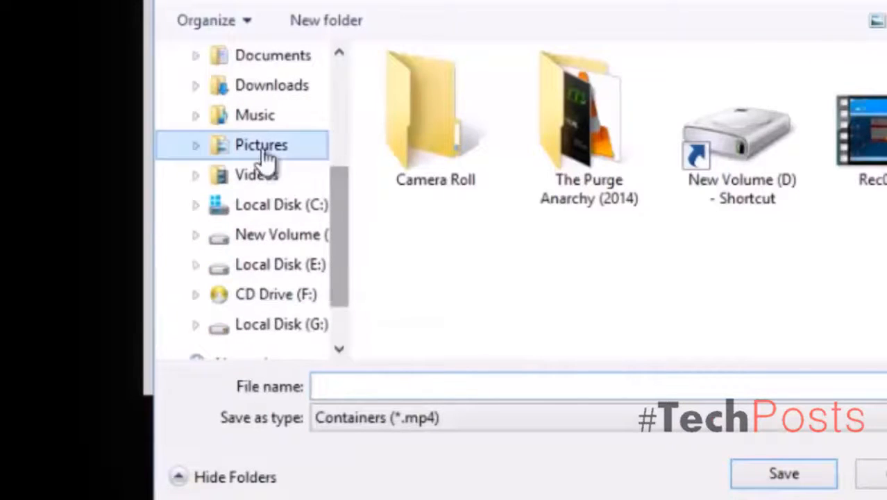
left_click(257, 175)
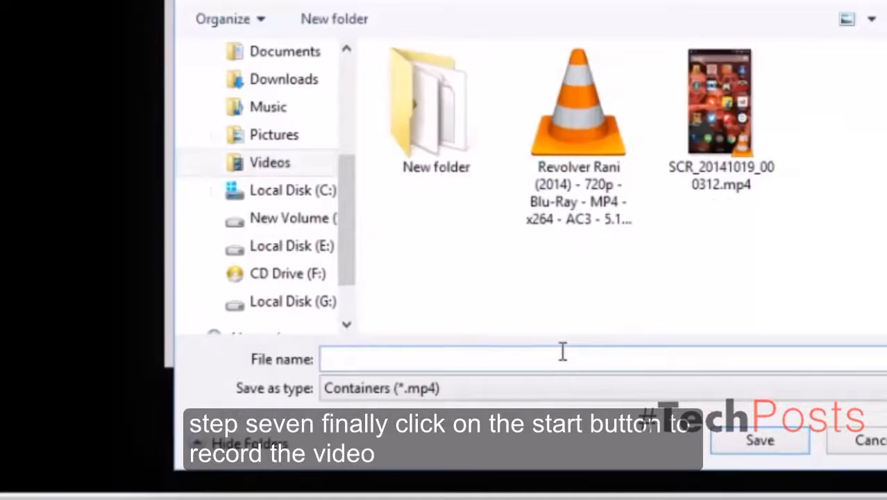
type("Rec01")
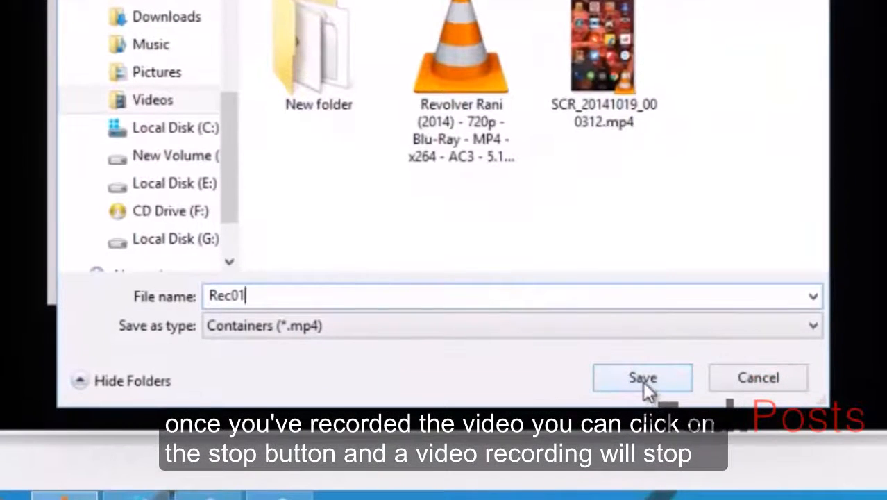
left_click(642, 378)
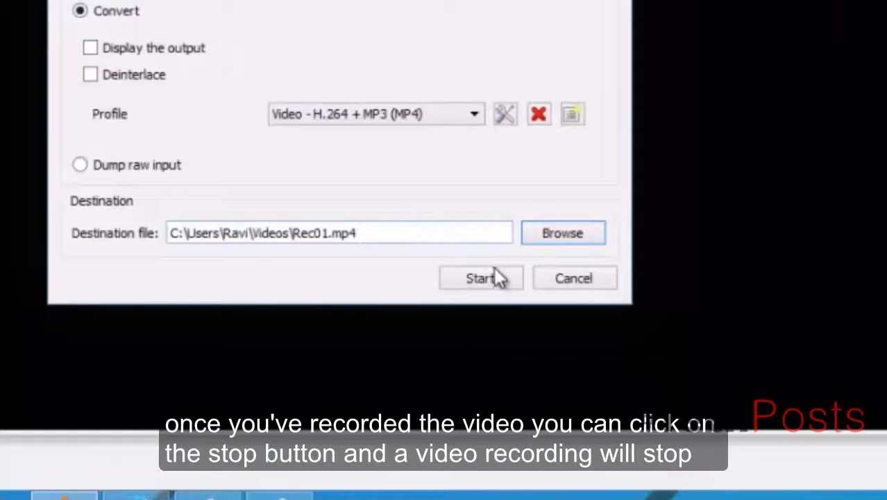
Start recording the desktop, then play the finished Rec01.mp4 from the Videos folder.
left_click(481, 277)
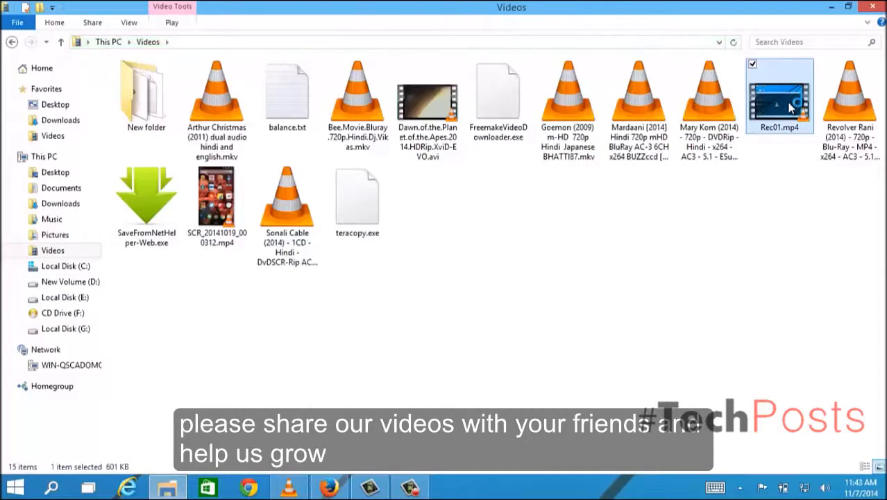
double_click(780, 94)
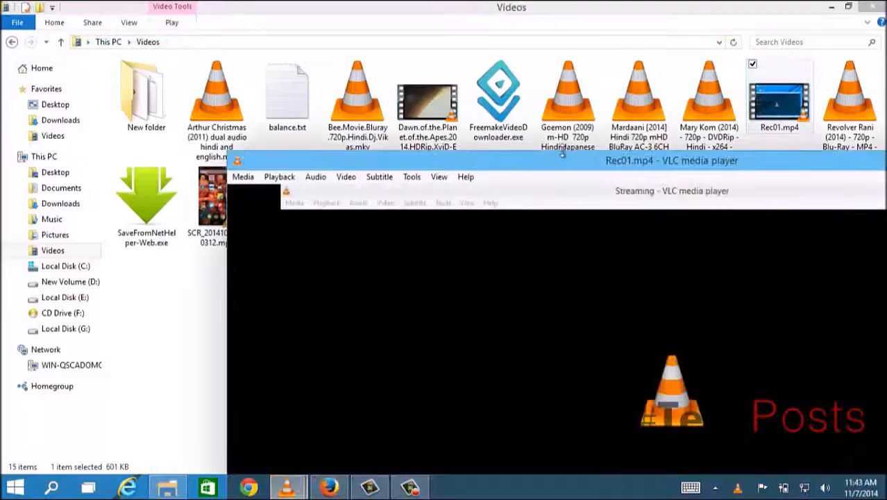